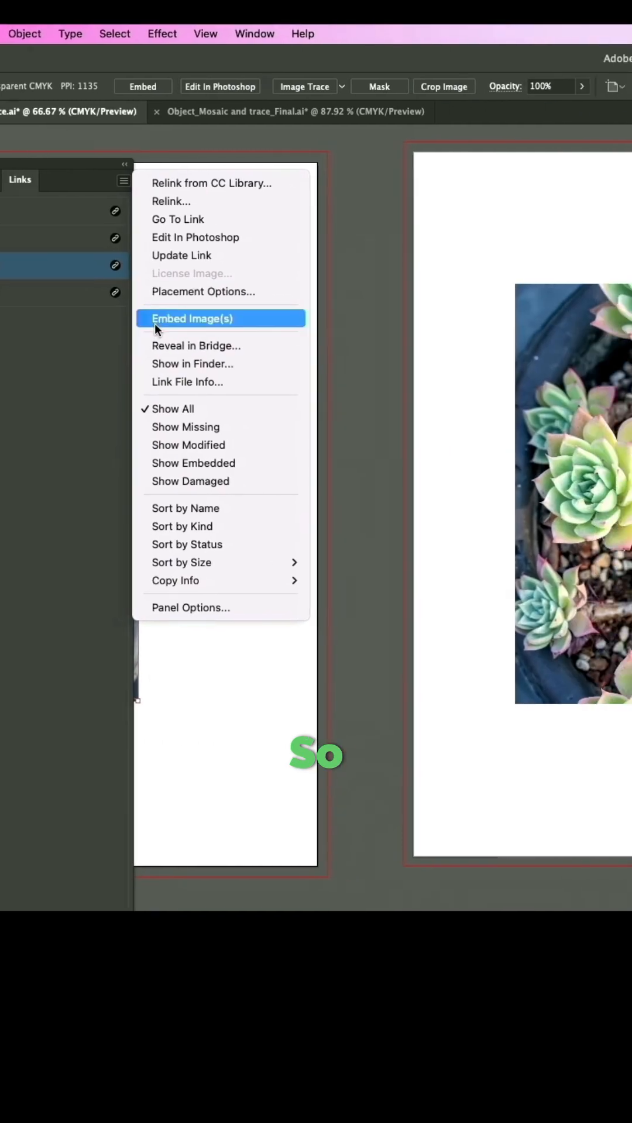
Step: Embed the linked succulent photo via the Links panel's Embed Image(s) command
{"action": "left_click", "coordinate": [191, 319]}
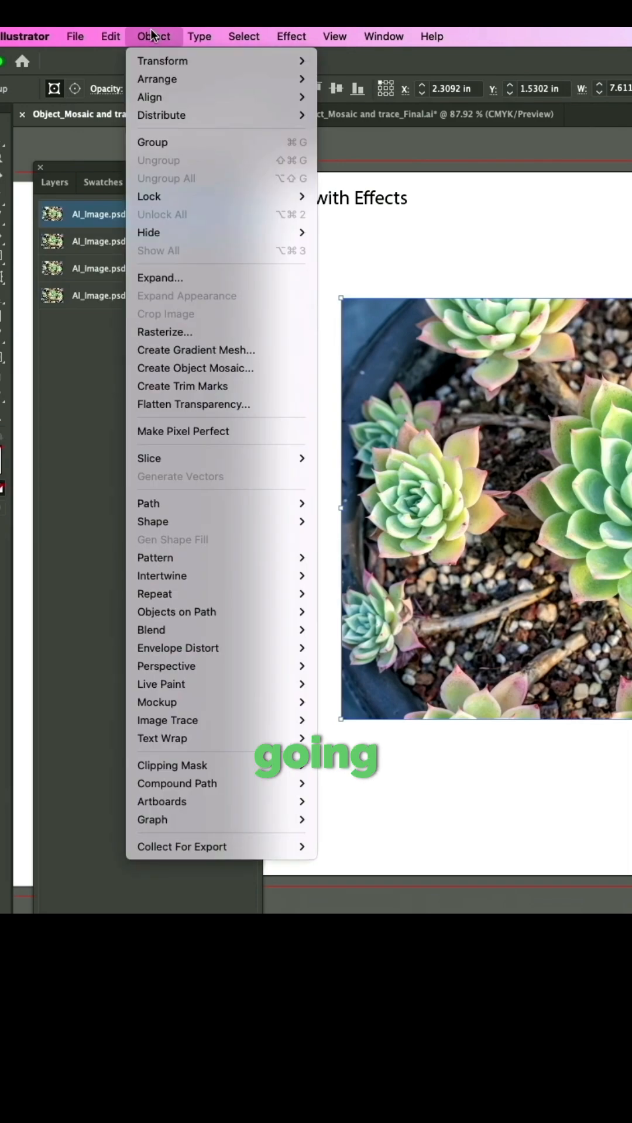
{"action": "mouse_move", "coordinate": [193, 368]}
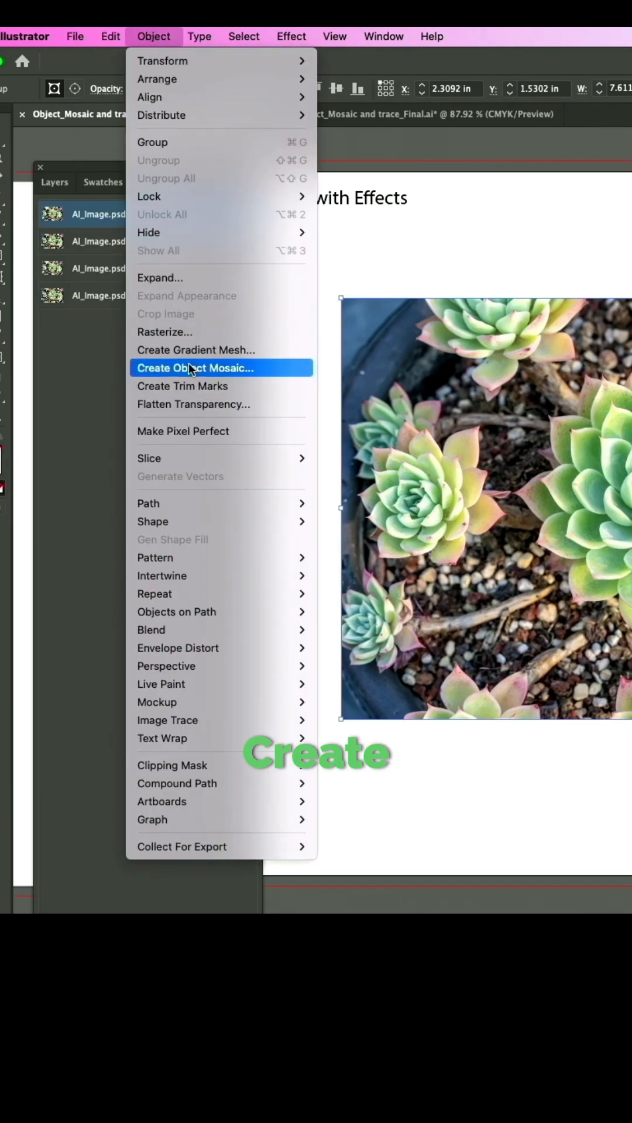
Step: Create an object mosaic of 10×10 tiles with tile spacing height 2 from the photo
{"action": "left_click", "coordinate": [194, 367]}
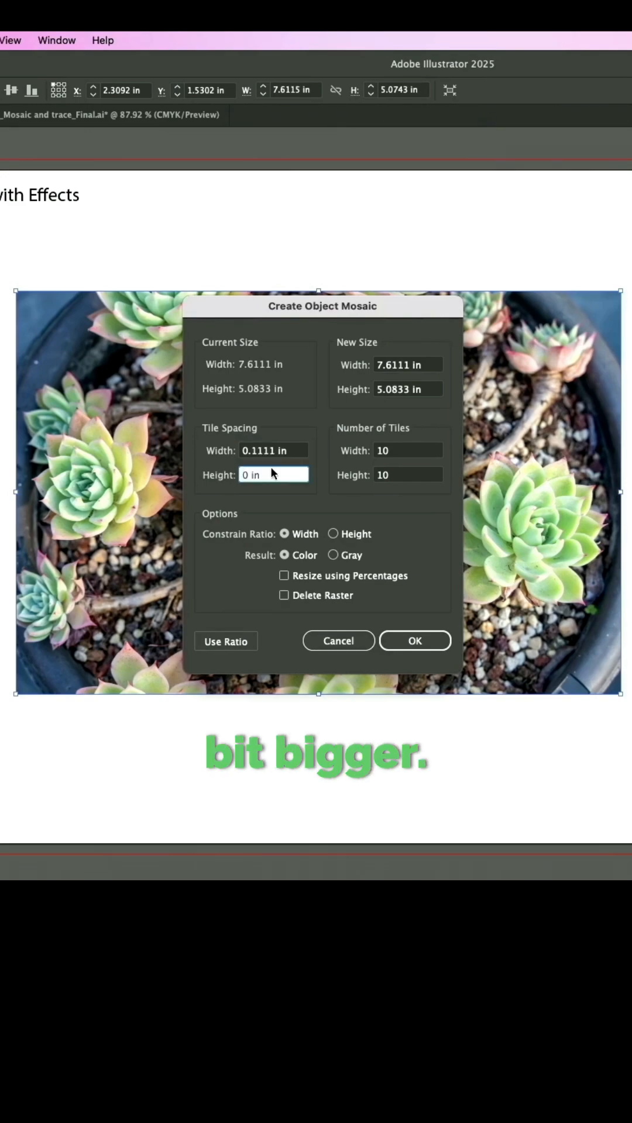
{"action": "type", "text": "2"}
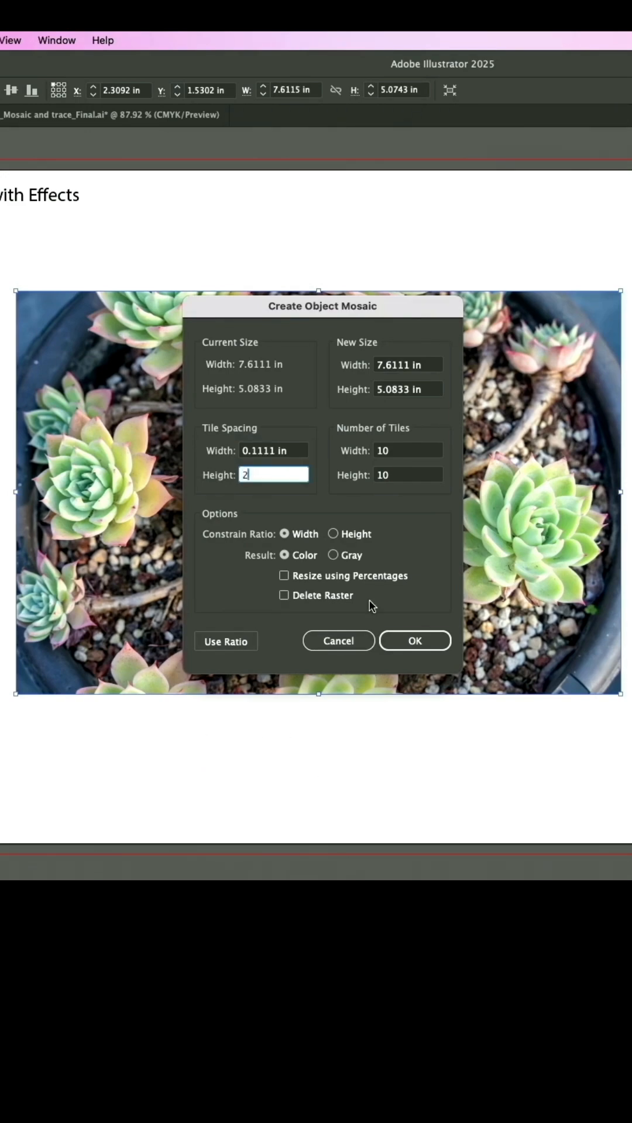
{"action": "left_click", "coordinate": [414, 640]}
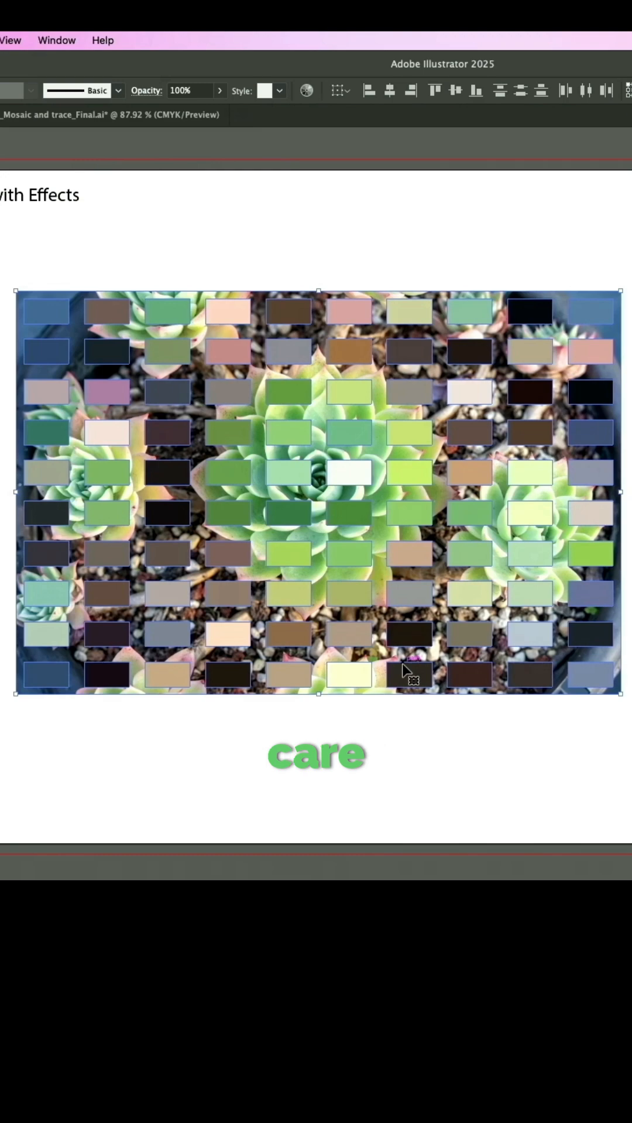
{"action": "mouse_move", "coordinate": [226, 544]}
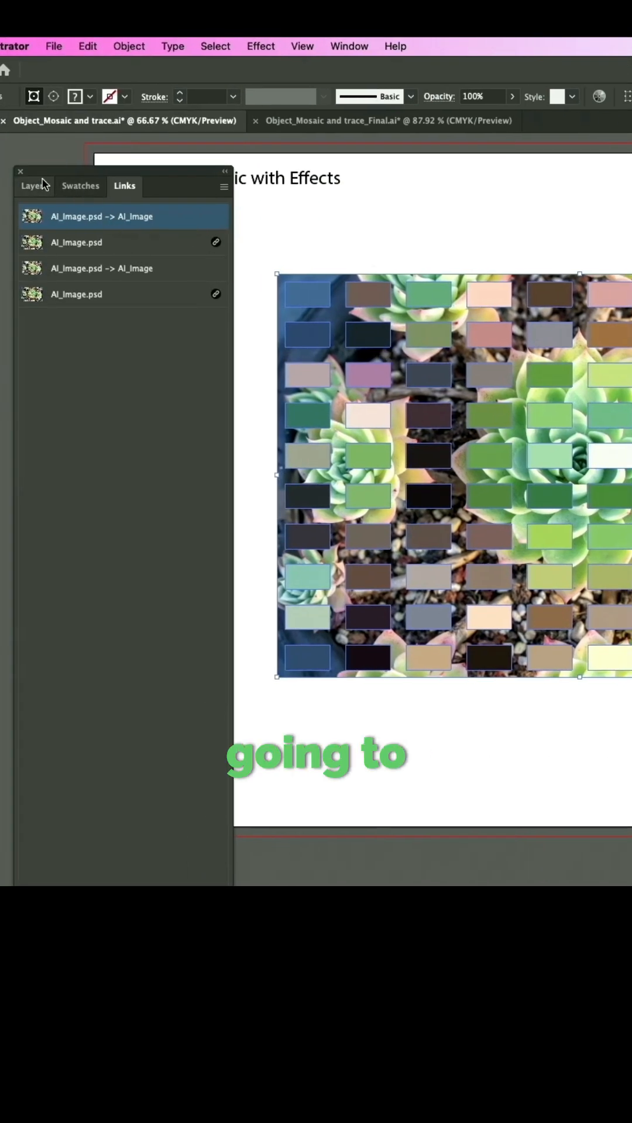
Step: Review the mosaic document's Layers, then show the Swatches collection with the tiles selected
{"action": "left_click", "coordinate": [34, 186]}
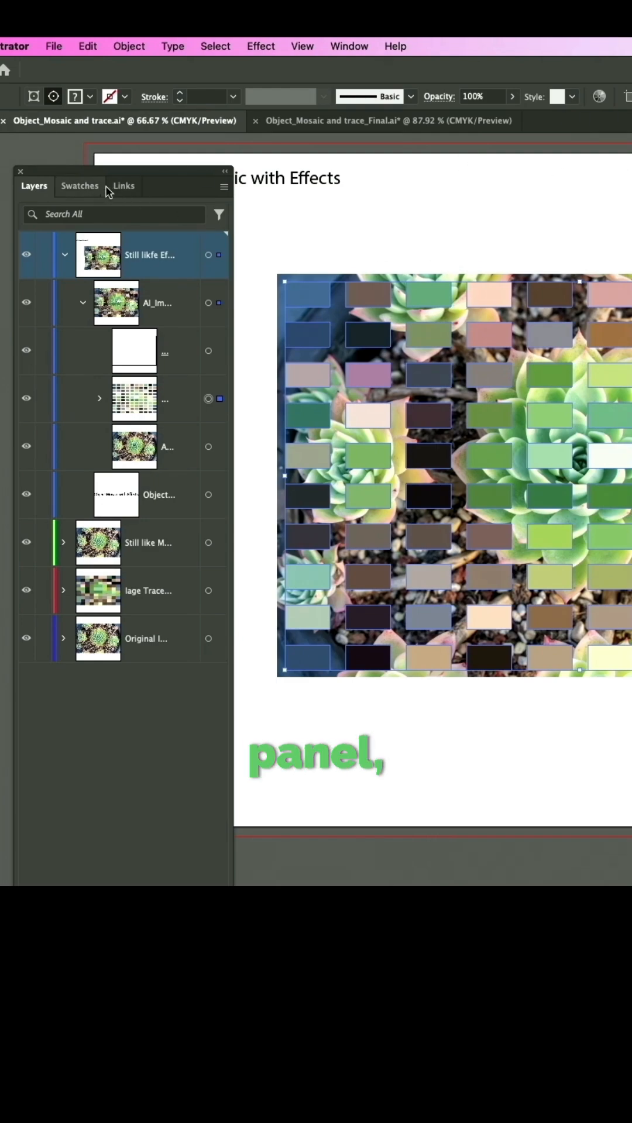
{"action": "left_click", "coordinate": [224, 186]}
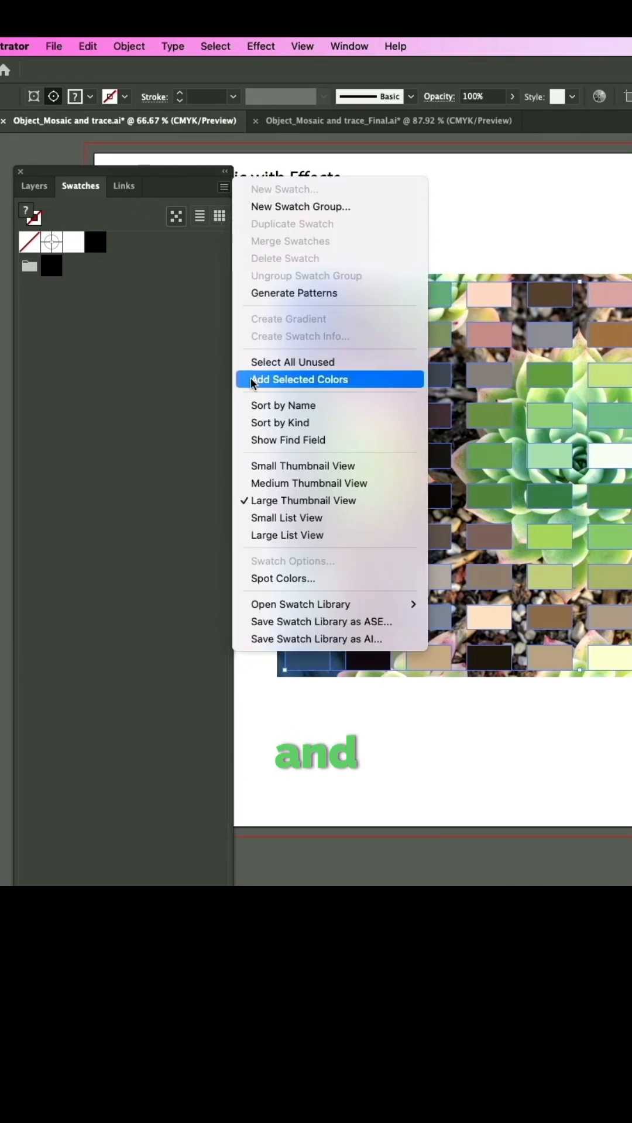
Step: Add the selected mosaic tile colours to the Swatches panel with Add Selected Colors
{"action": "left_click", "coordinate": [298, 379]}
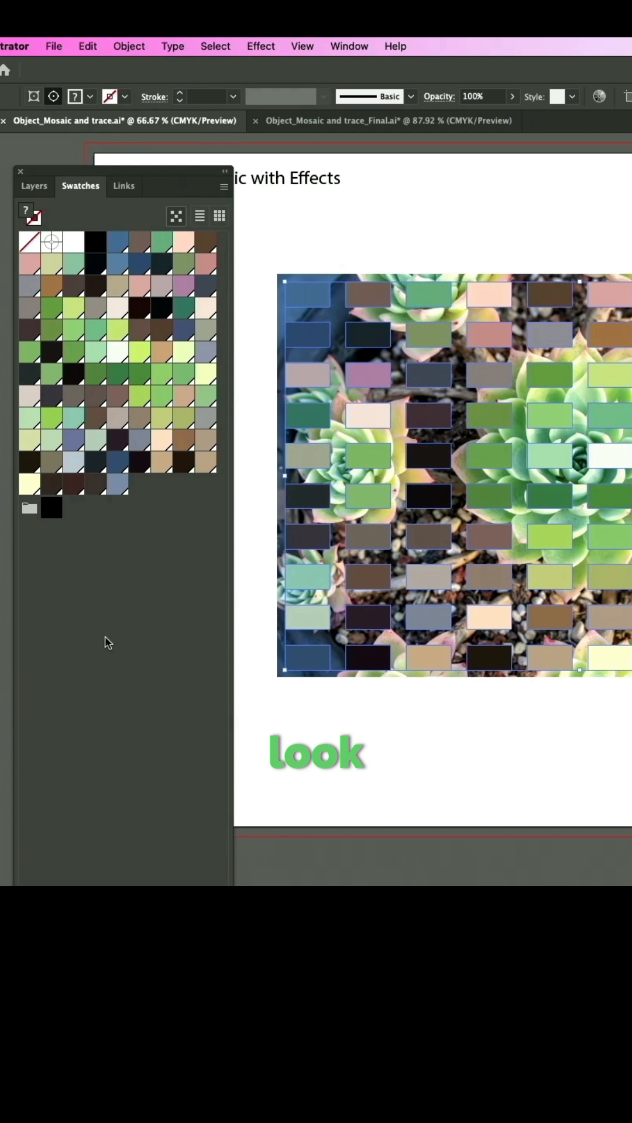